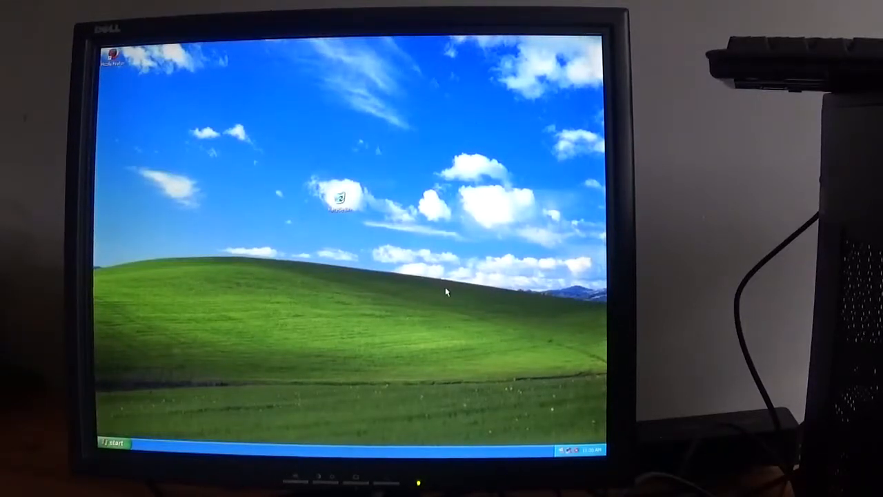
mouse_move(411, 332)
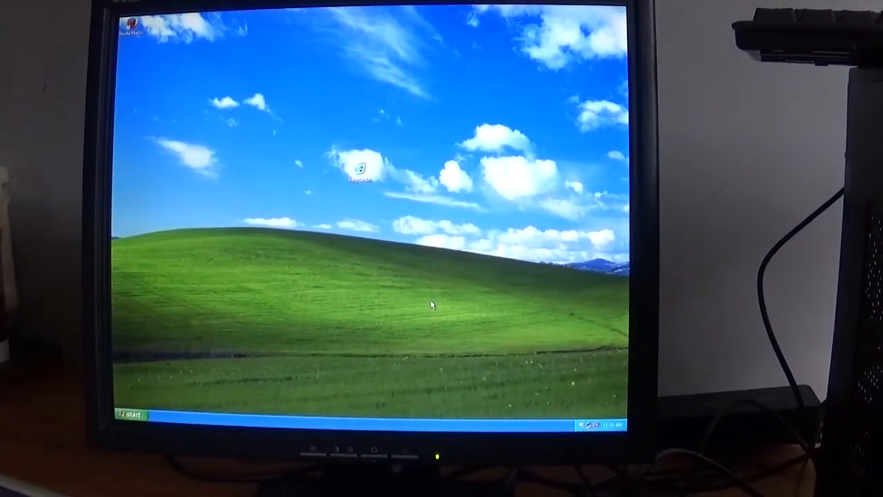
mouse_move(403, 331)
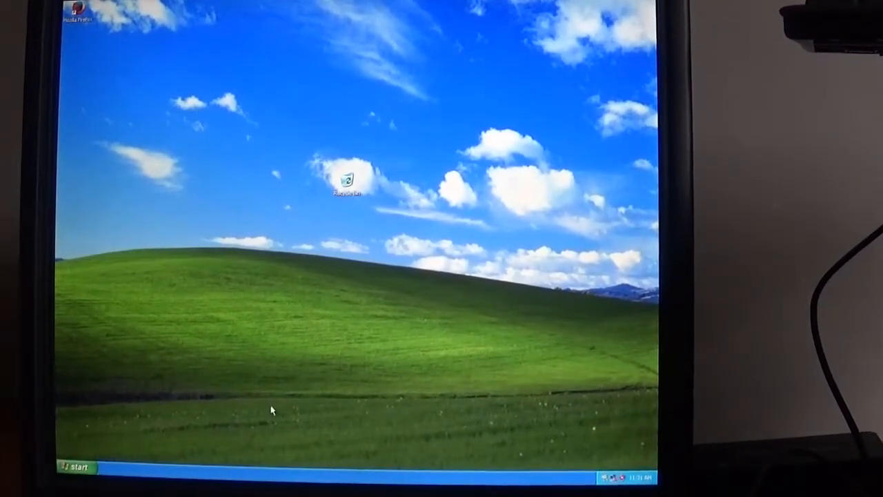
mouse_move(279, 413)
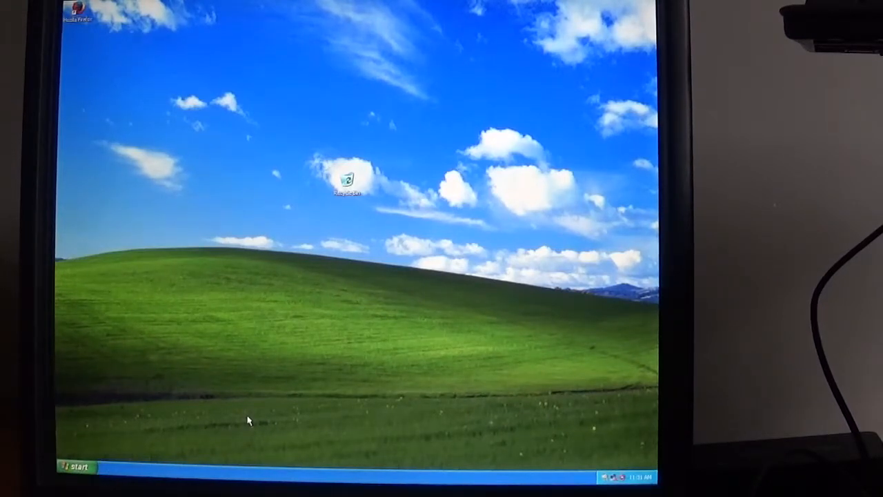
mouse_move(242, 423)
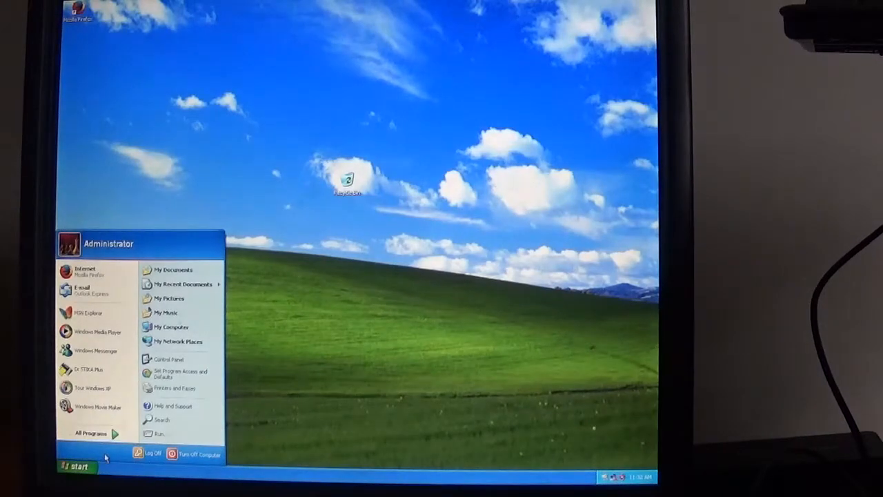
mouse_move(89, 369)
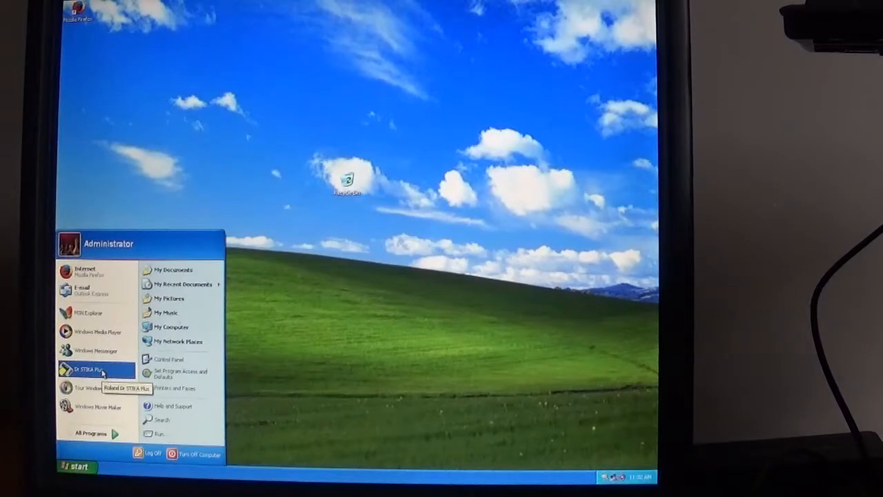
Launch Dr. STIKA PLUS from the Windows XP Start menu.
left_click(91, 369)
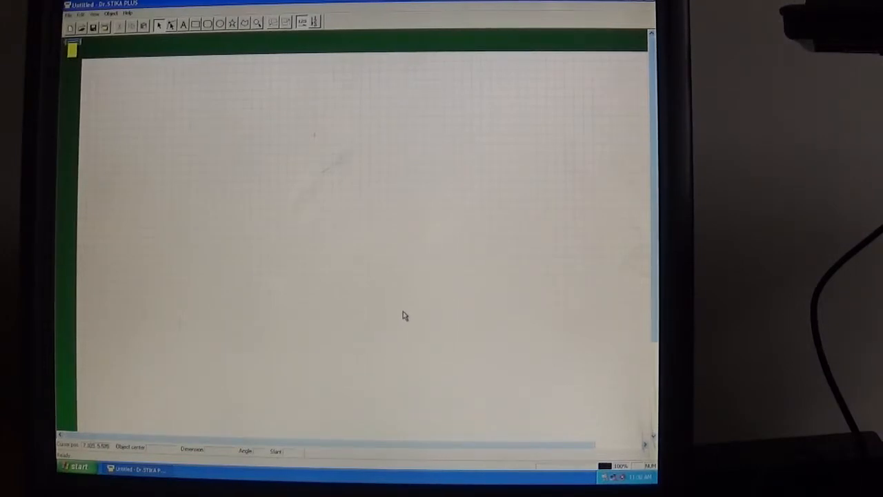
mouse_move(320, 193)
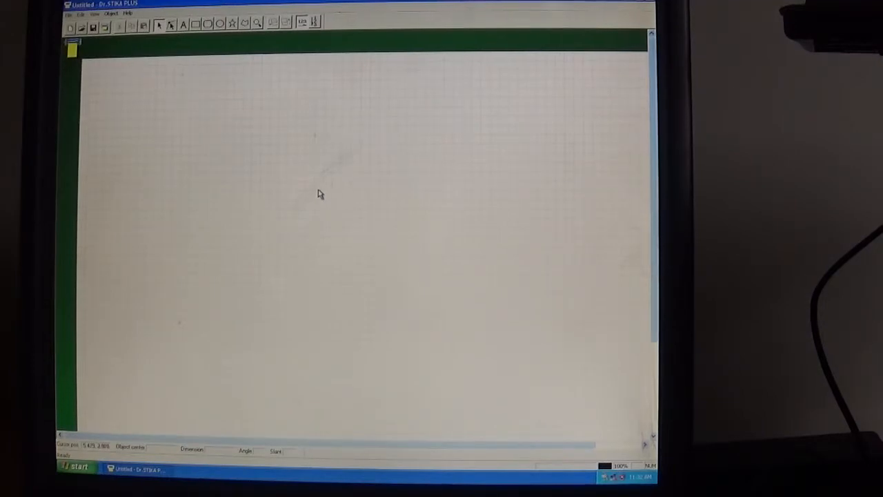
mouse_move(223, 113)
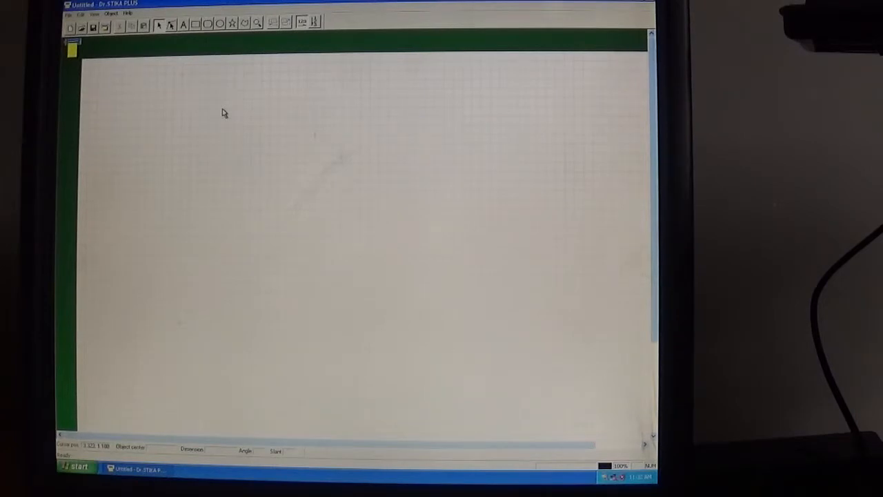
mouse_move(160, 117)
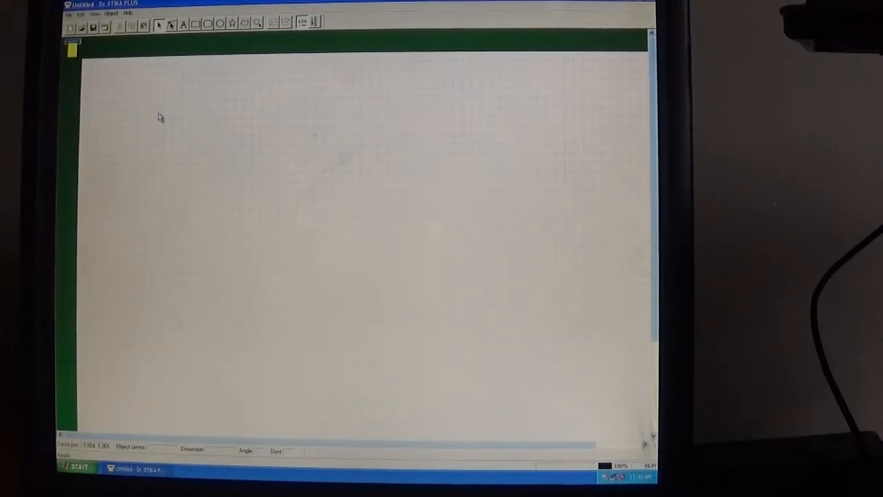
mouse_move(144, 89)
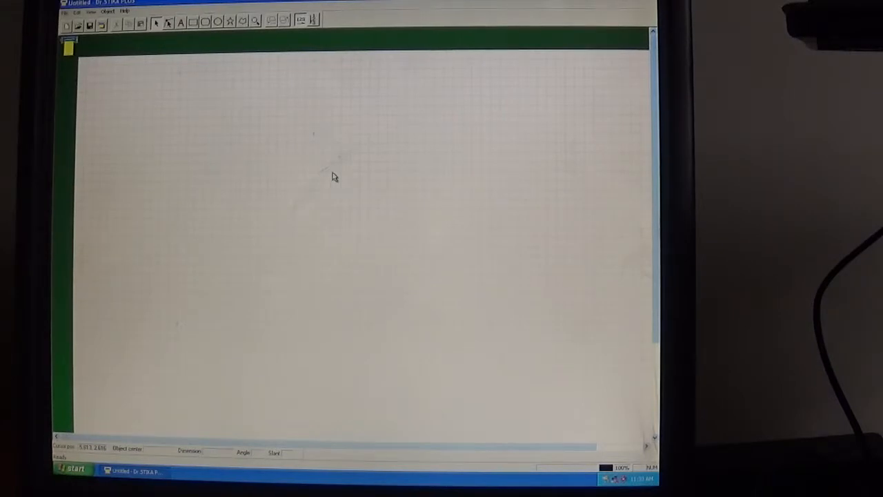
mouse_move(212, 142)
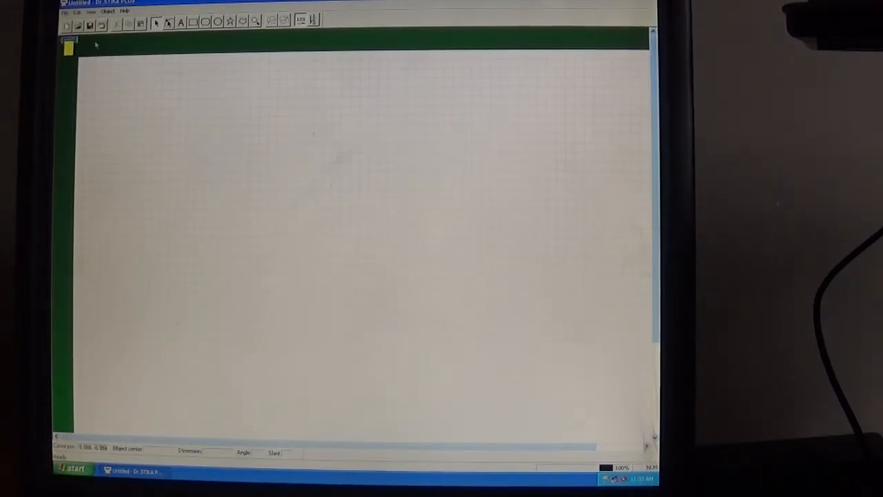
mouse_move(94, 68)
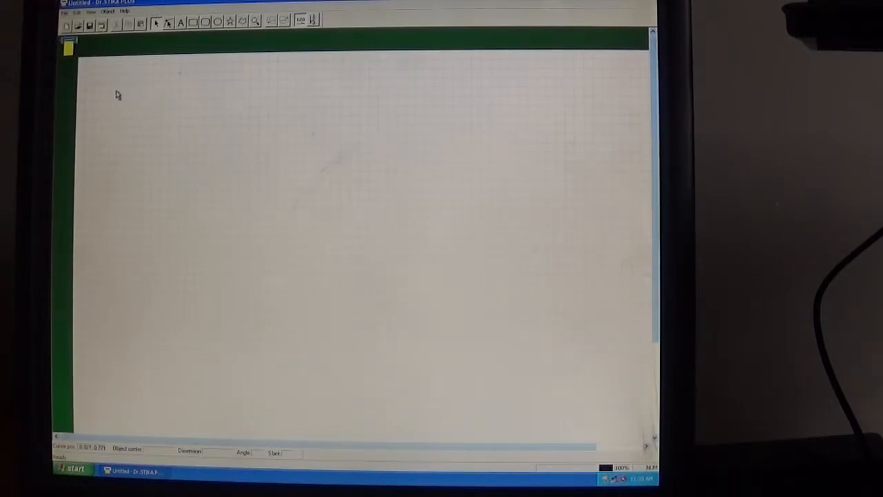
mouse_move(75, 71)
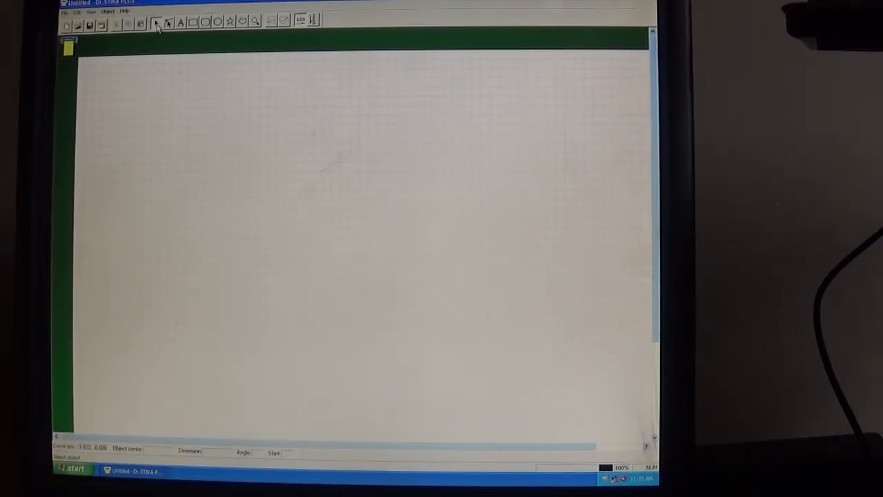
mouse_move(157, 22)
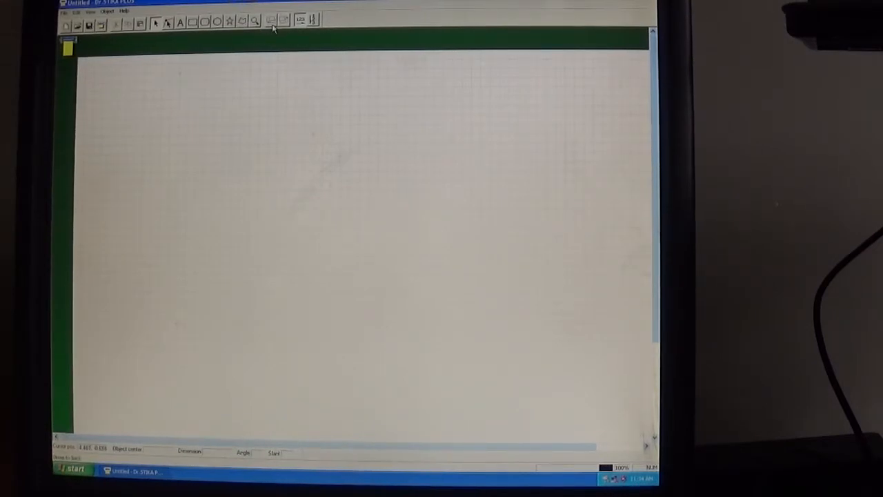
mouse_move(270, 20)
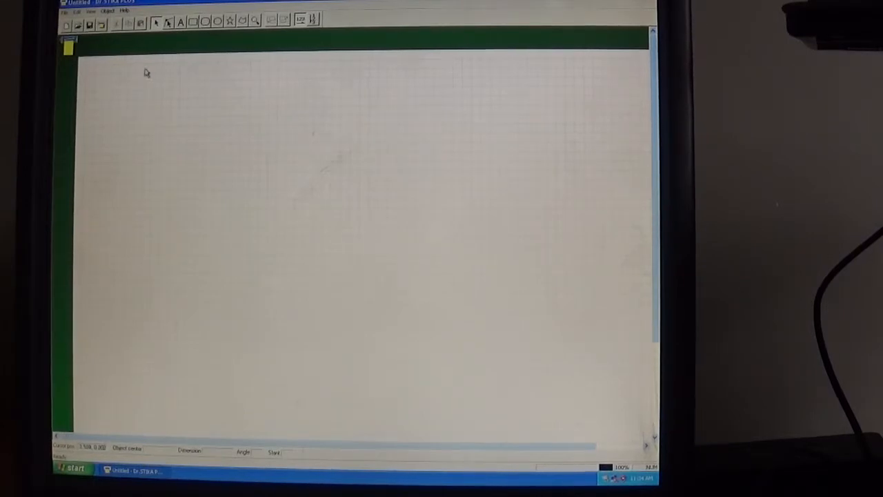
left_click(63, 11)
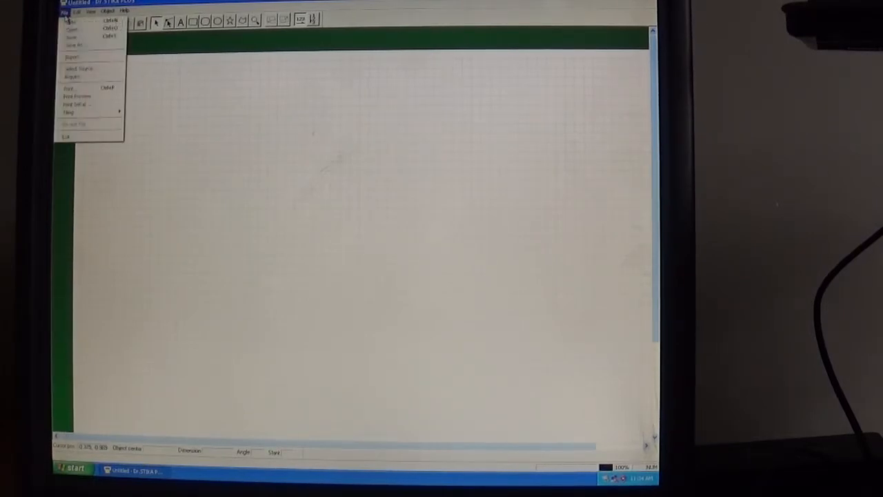
mouse_move(74, 44)
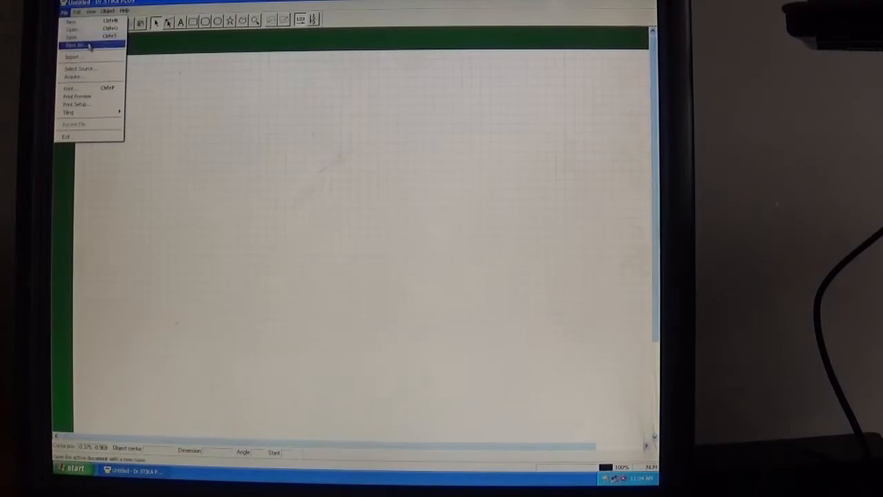
mouse_move(80, 69)
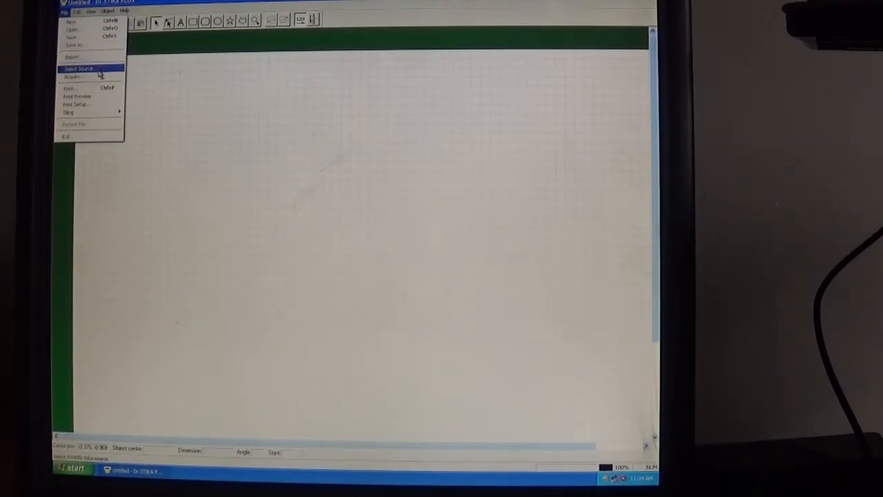
mouse_move(76, 111)
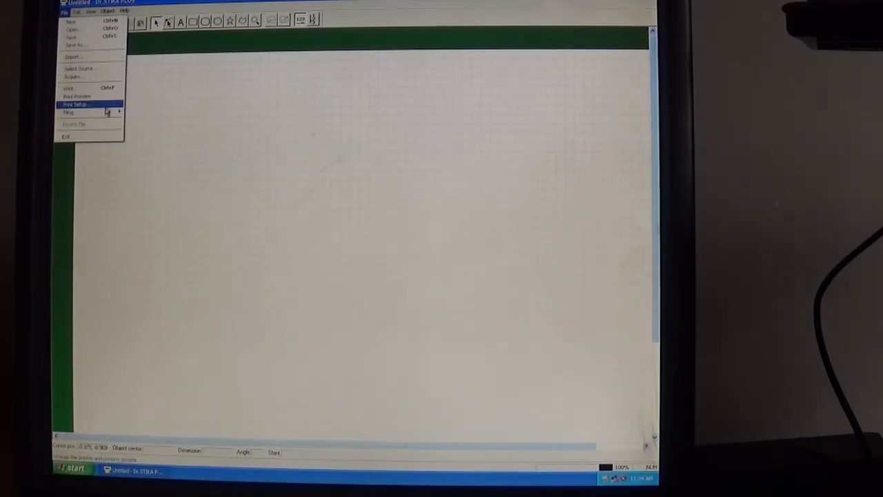
mouse_move(72, 77)
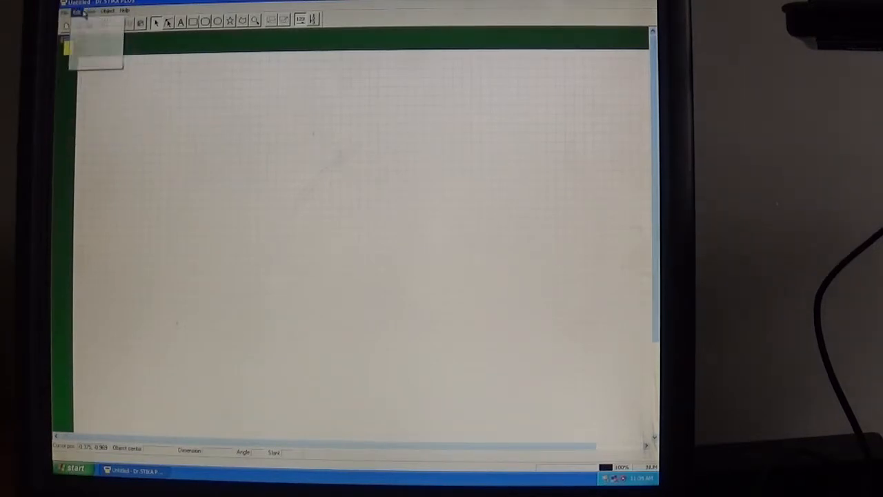
left_click(88, 12)
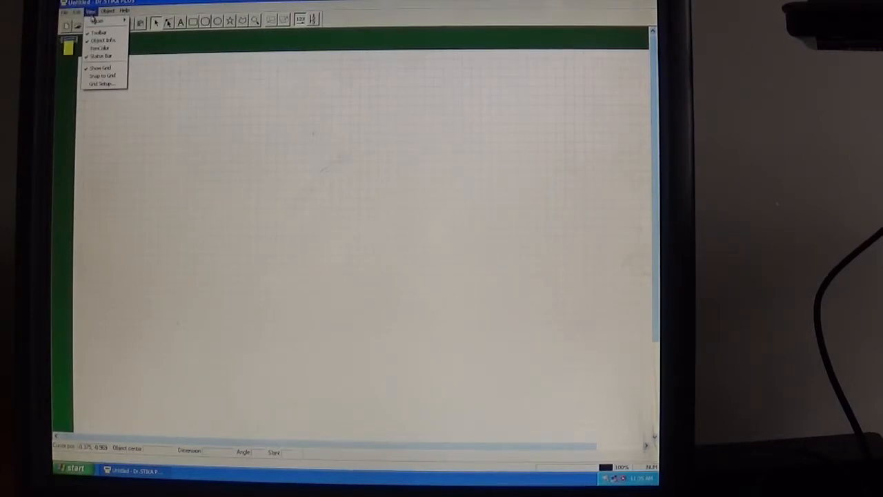
mouse_move(98, 34)
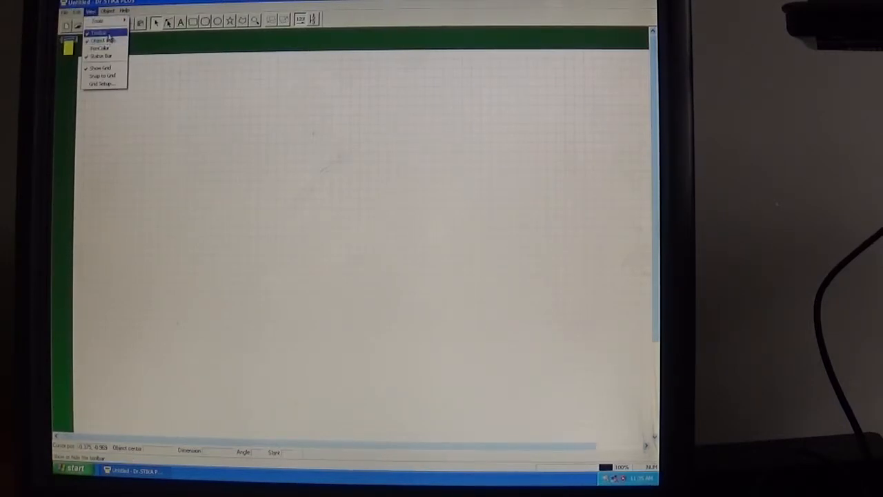
mouse_move(102, 40)
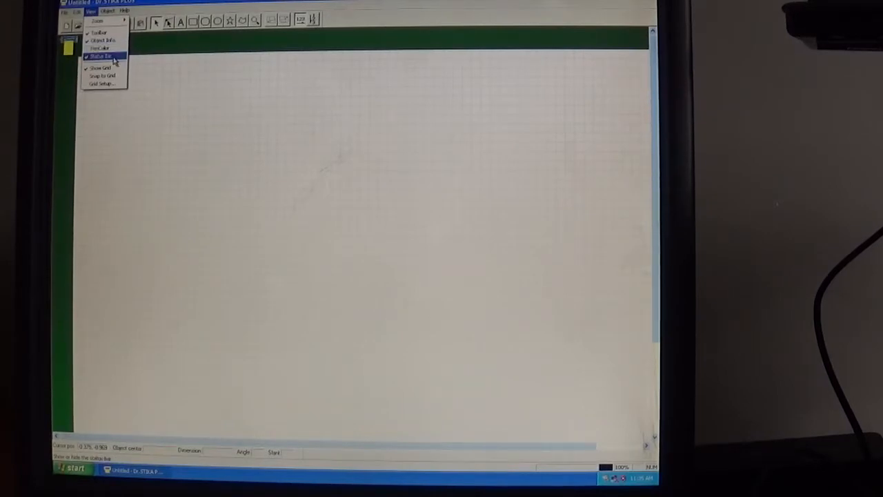
mouse_move(102, 76)
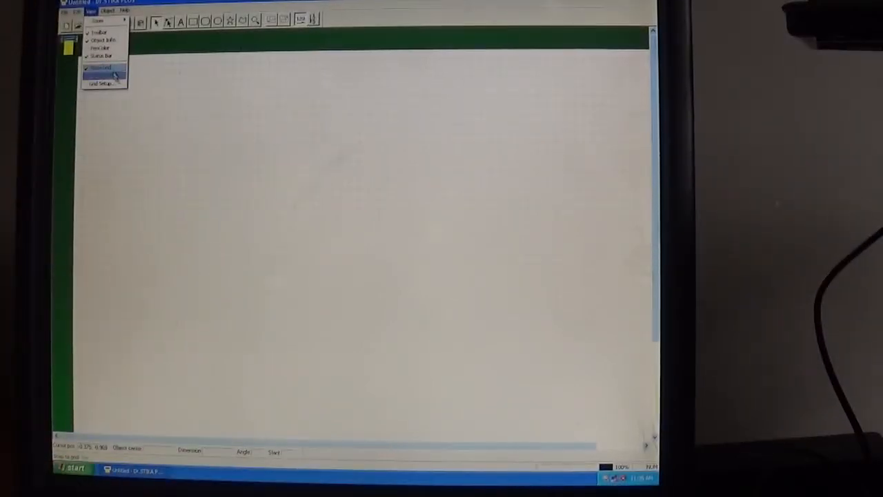
left_click(108, 11)
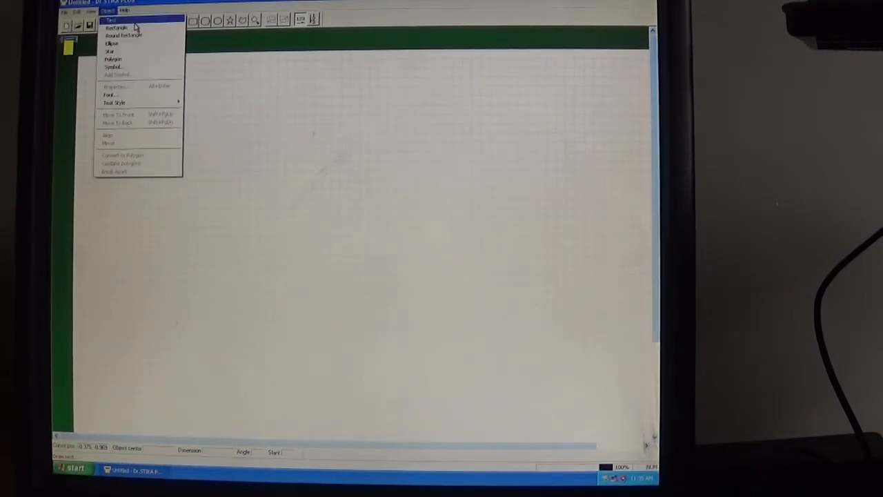
mouse_move(117, 27)
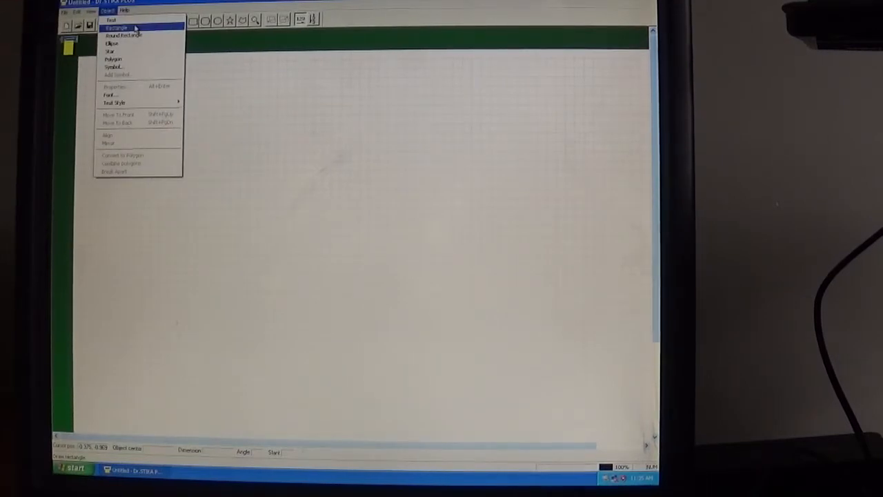
mouse_move(113, 66)
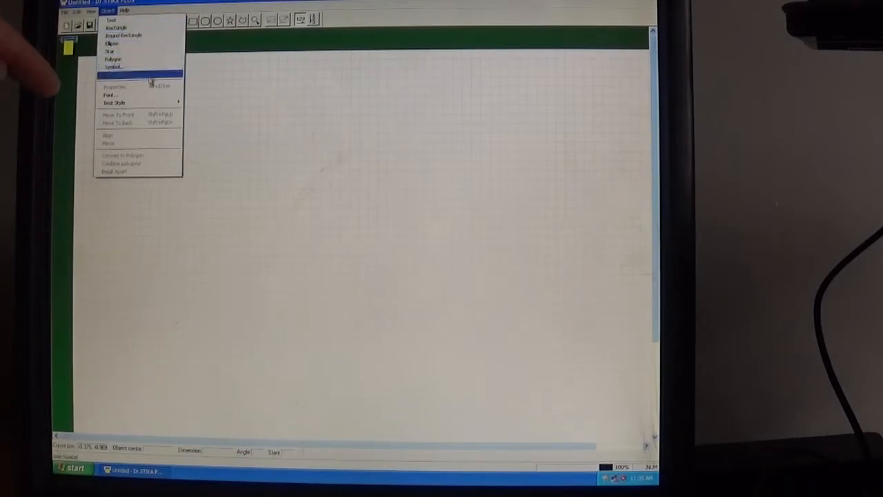
mouse_move(115, 102)
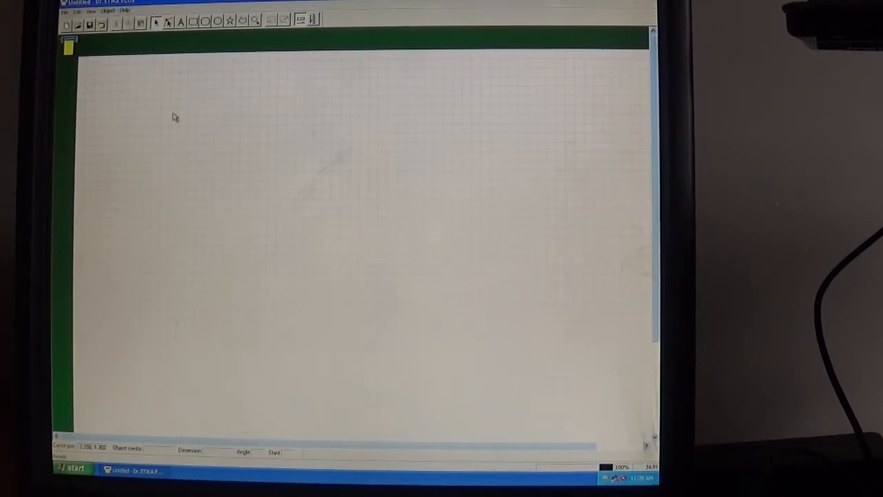
mouse_move(189, 138)
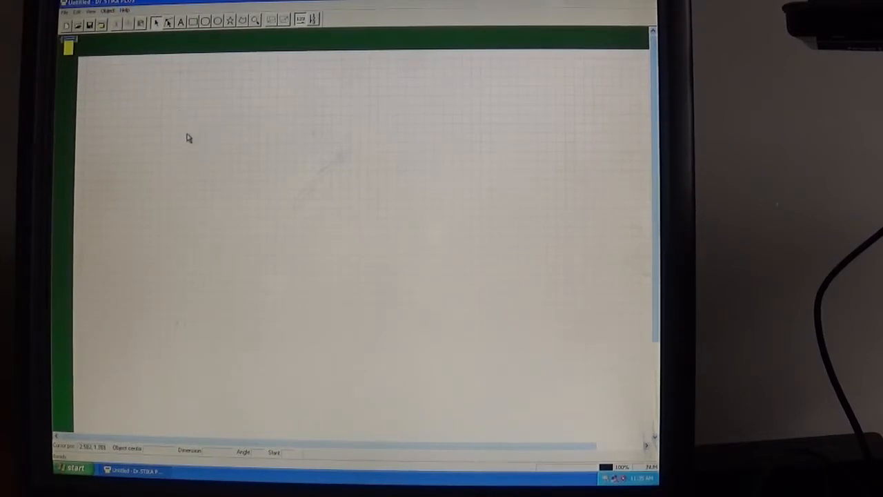
mouse_move(171, 107)
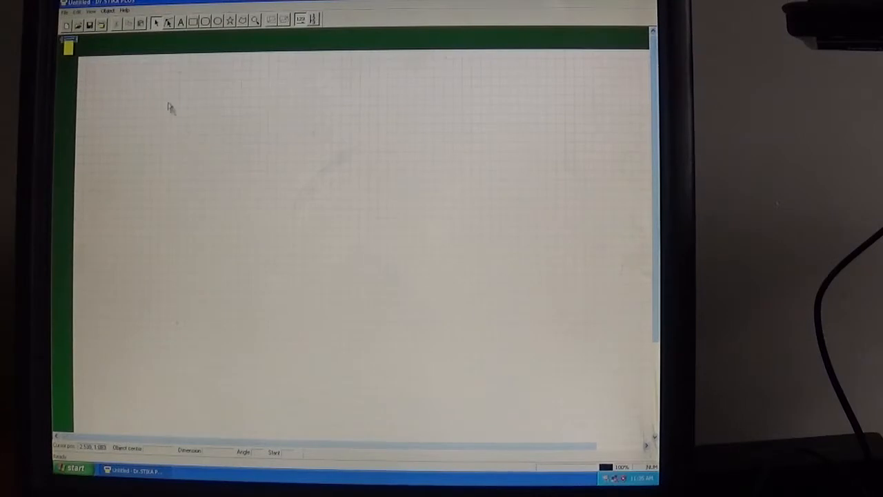
mouse_move(172, 54)
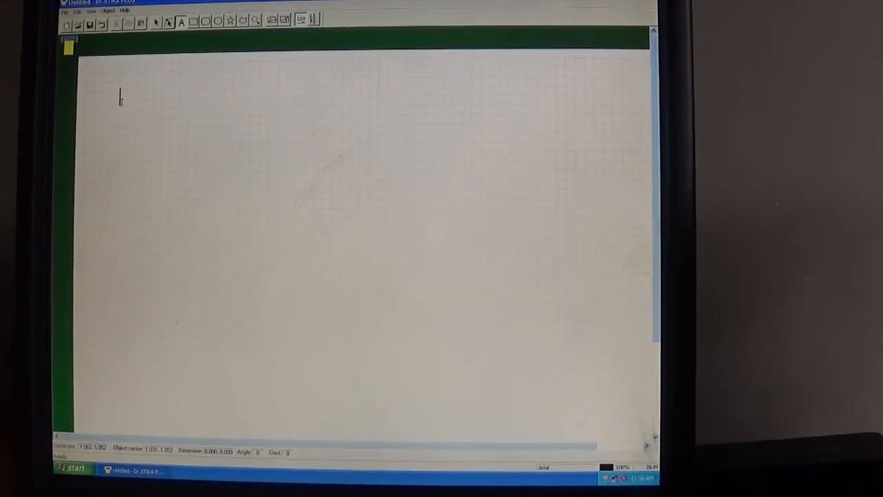
Enter the lettering 'VinylVault.co.uk' near the top-left of the canvas.
type("Vinyl")
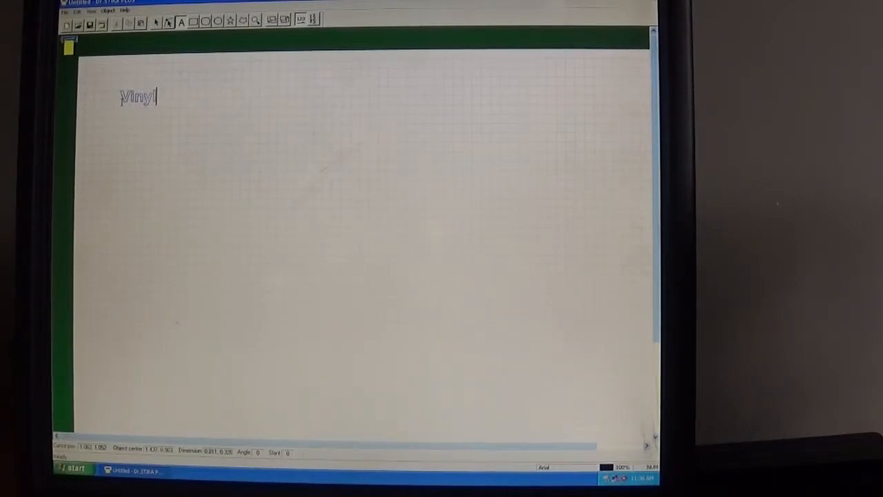
type("Vaul")
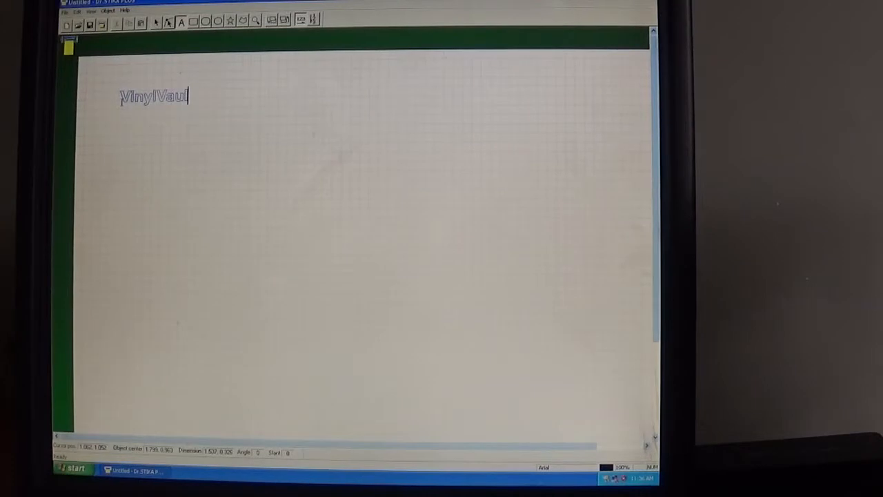
type("t.co")
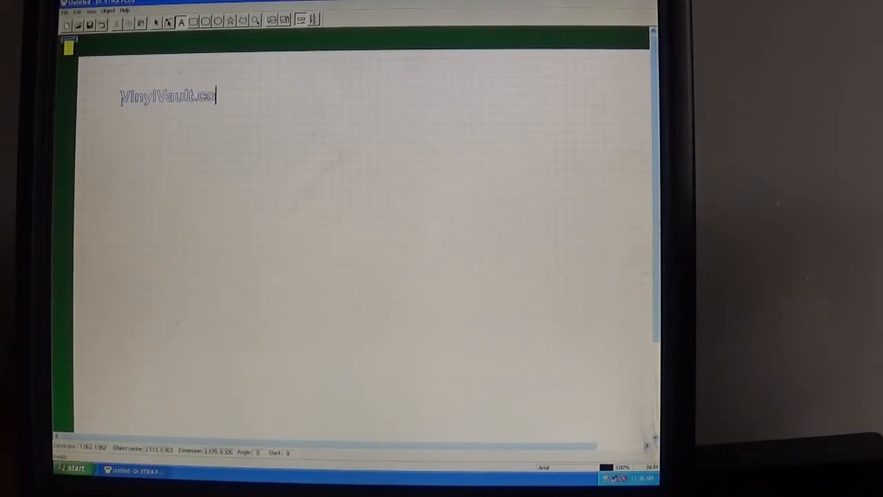
type(".uk")
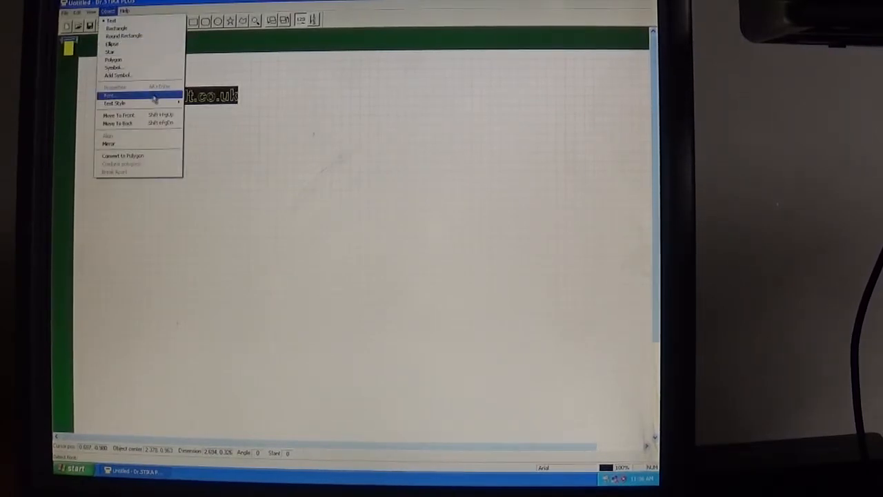
Change the VinylVault.co.uk lettering's typeface to Impact via Font Select.
left_click(110, 93)
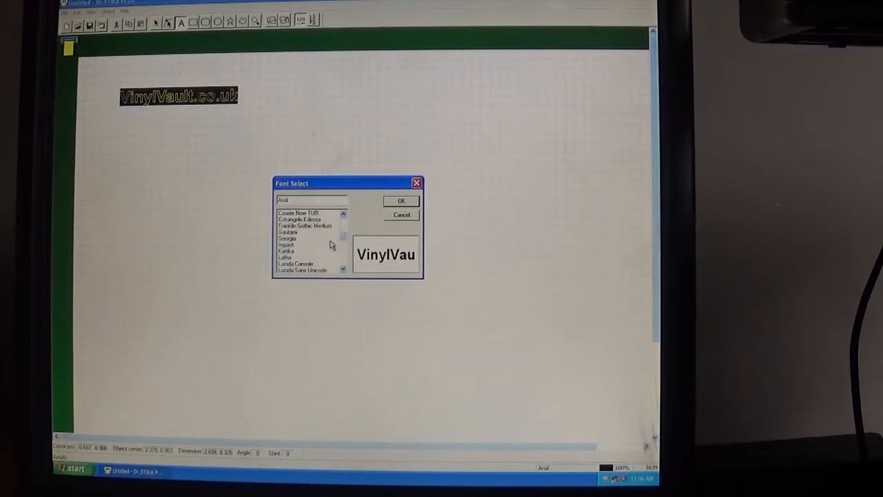
left_click(400, 200)
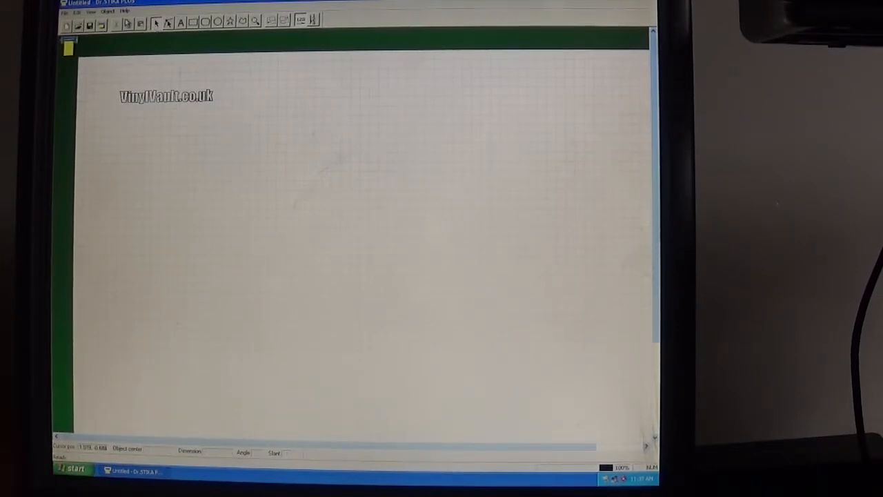
Select the website lettering and look at the Object menu commands without choosing one.
left_click(167, 97)
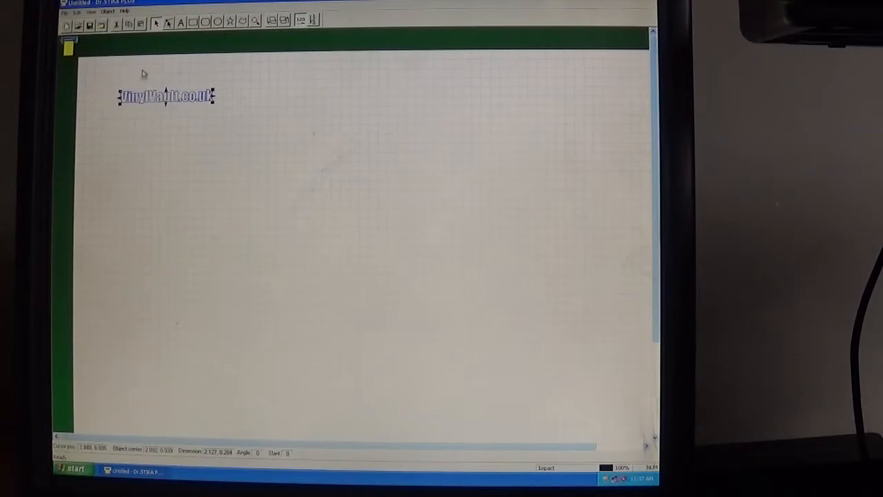
left_click(107, 11)
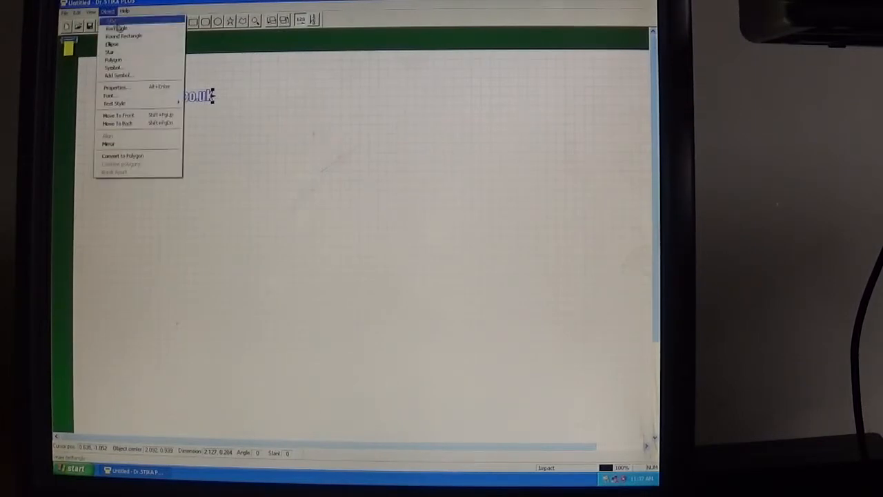
mouse_move(117, 87)
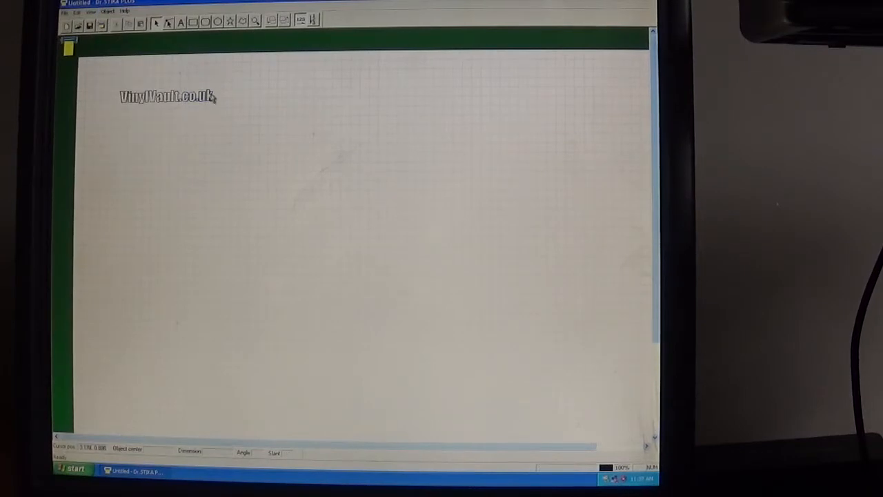
left_click(165, 96)
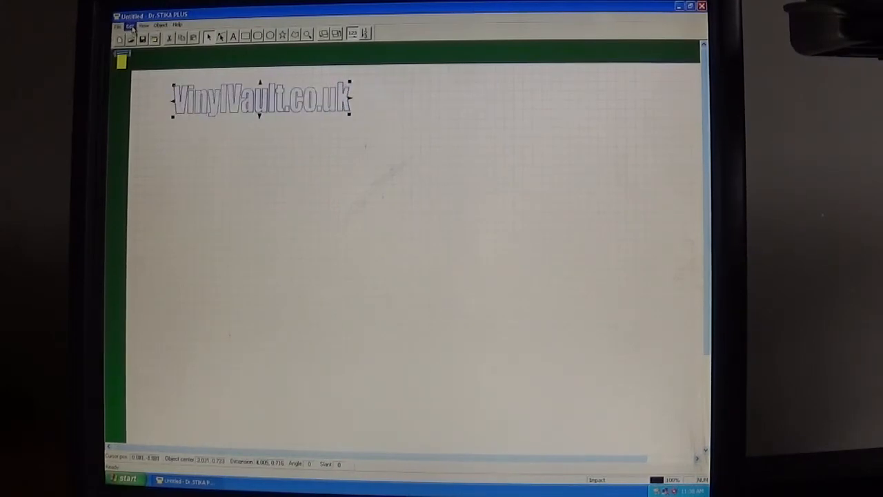
Reselect the VinylVault.co.uk lettering and bring up the Object menu again.
left_click(130, 25)
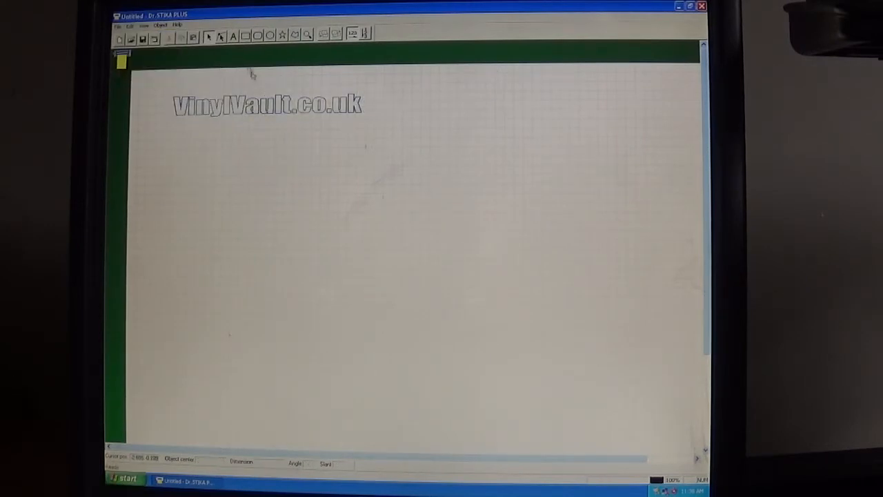
left_click(265, 104)
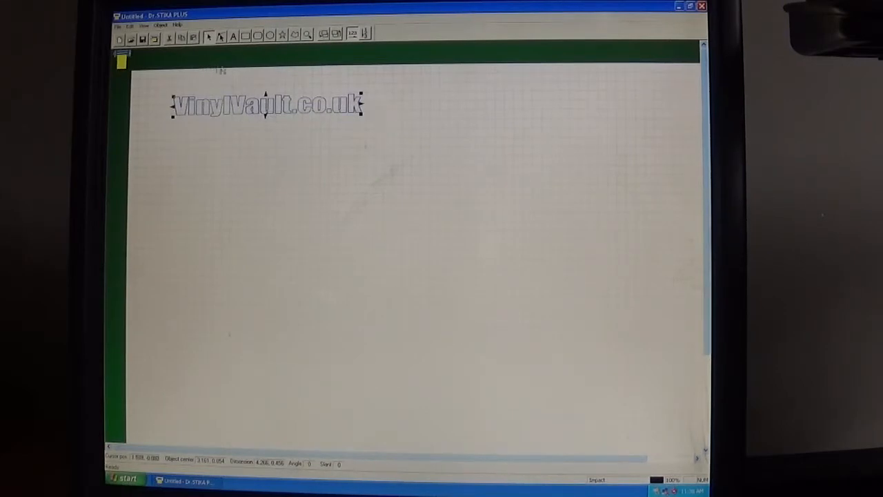
mouse_move(229, 80)
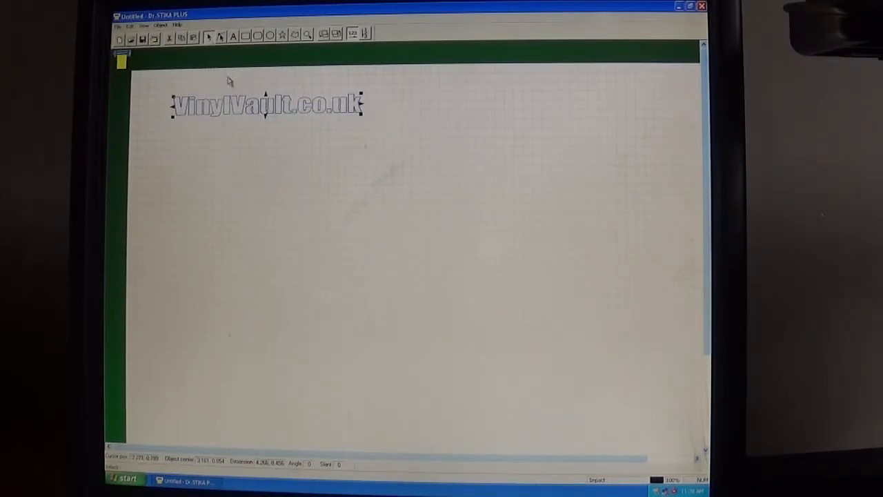
left_click(160, 25)
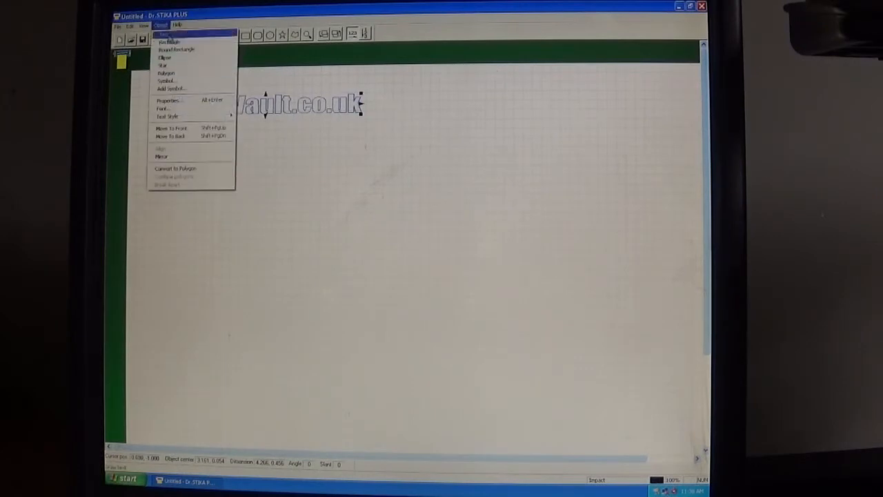
In Text Property, enlarge the lettering's width with Keep Aspect checked and apply it.
left_click(168, 101)
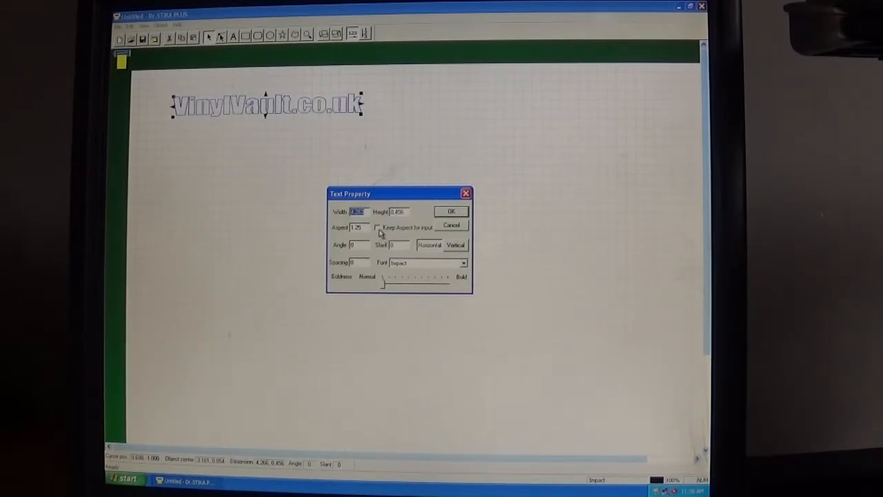
left_click(378, 226)
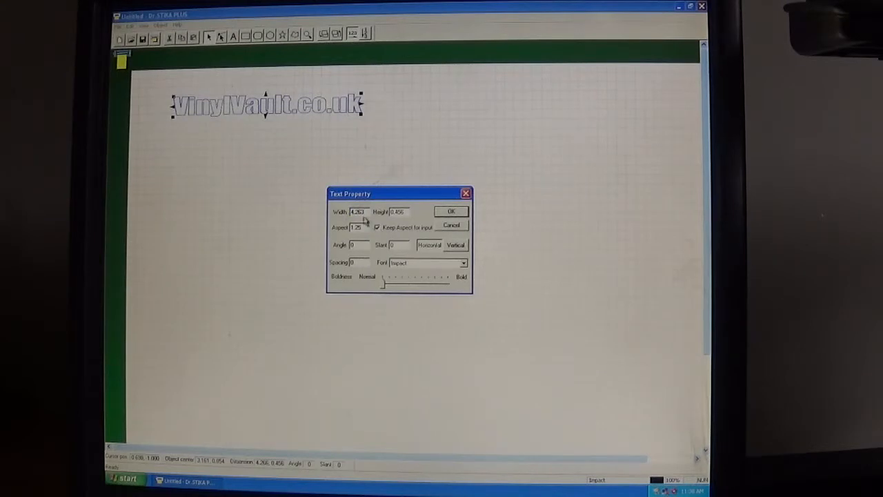
triple_click(357, 211)
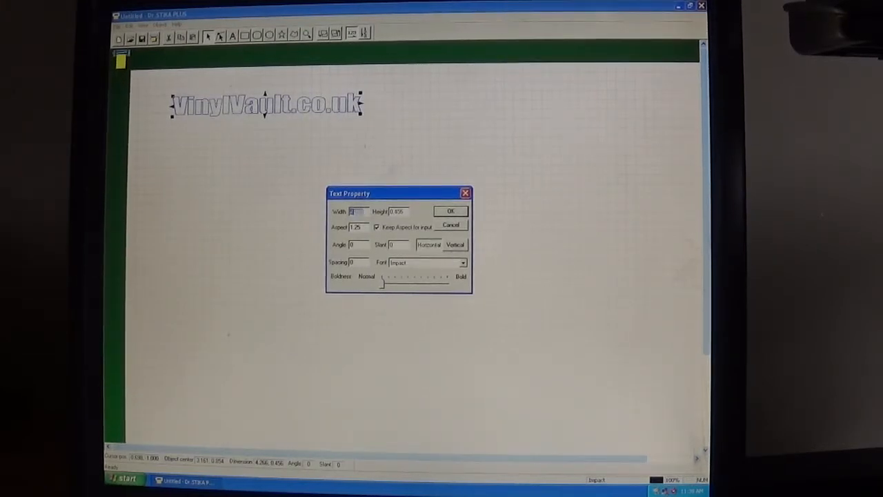
type("5")
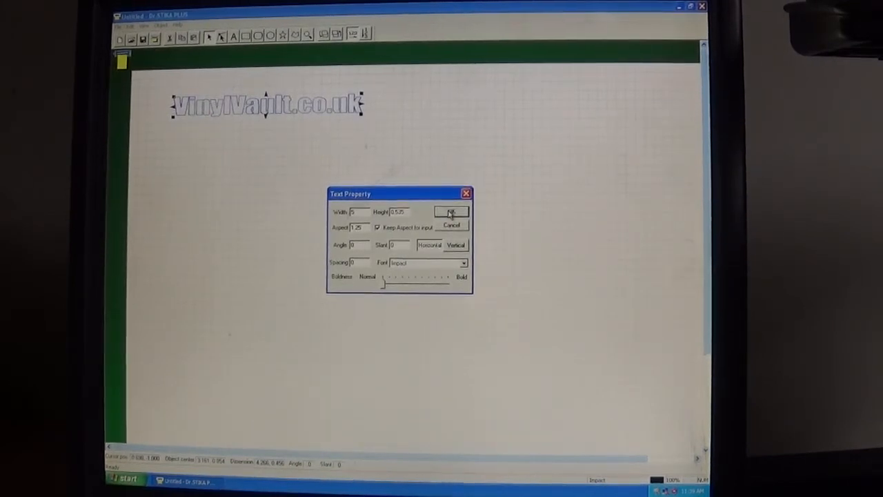
left_click(450, 213)
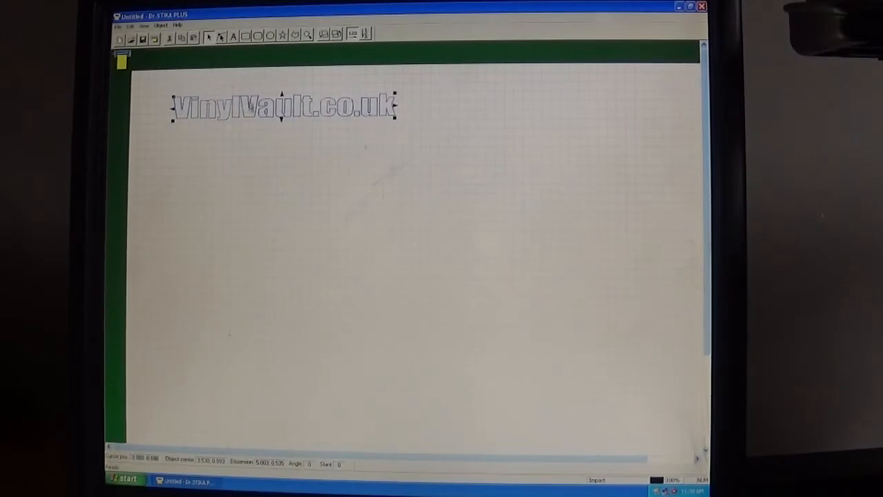
Reopen Text Property and apply a further proportional size increase to the lettering.
left_click(160, 25)
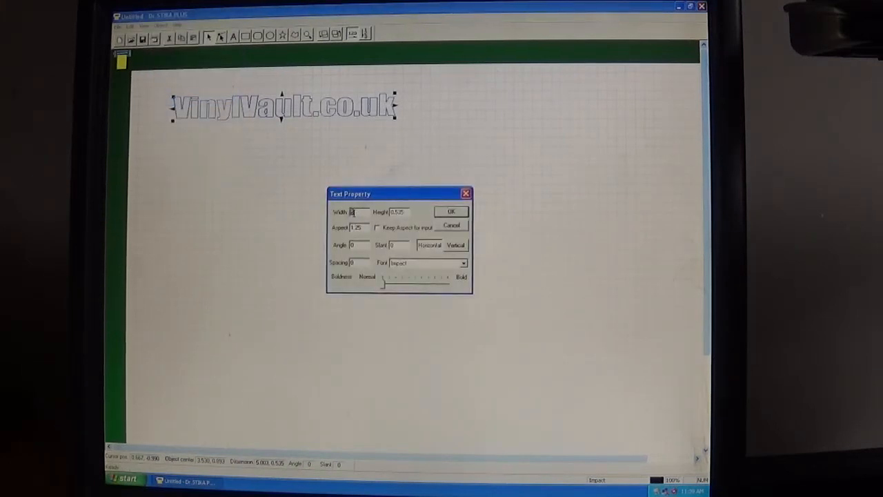
left_click(378, 226)
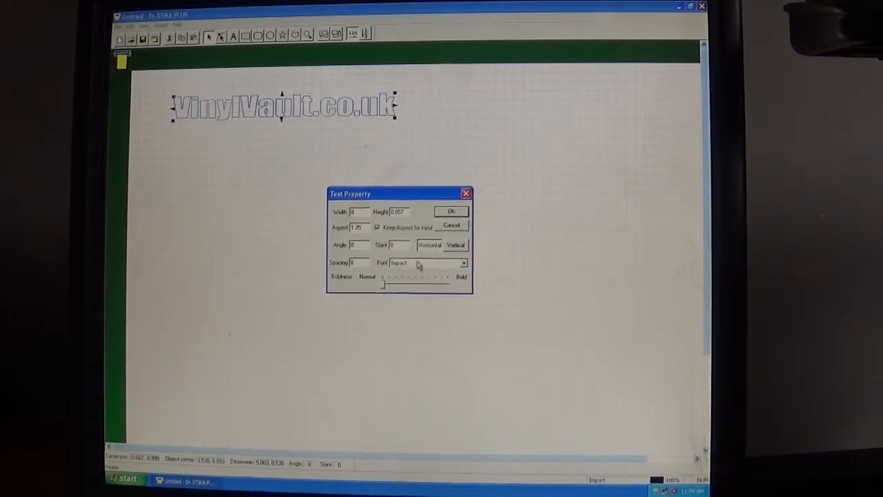
left_click(449, 211)
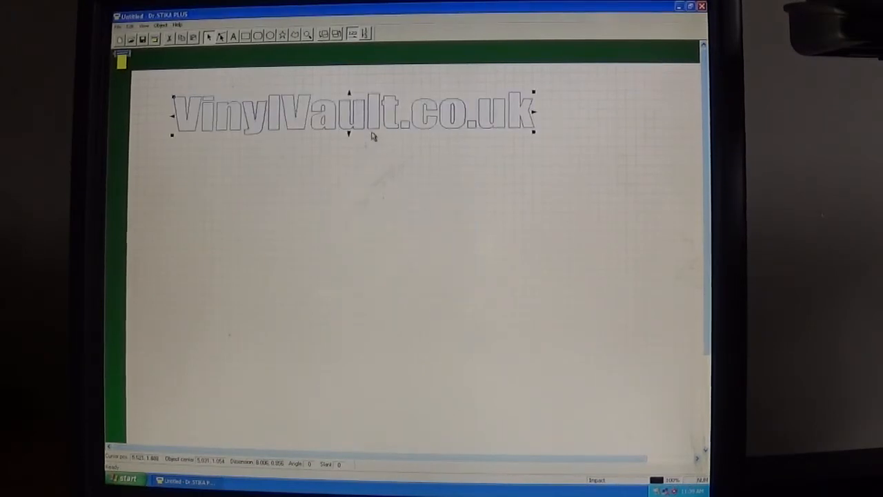
mouse_move(370, 163)
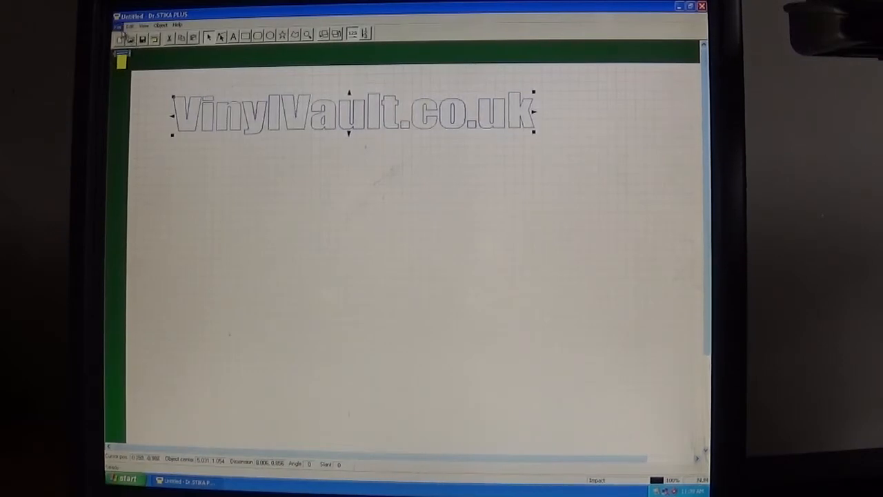
Bring up the Roland SX-15 print properties, review the Size tab and show the Tools tab.
left_click(118, 24)
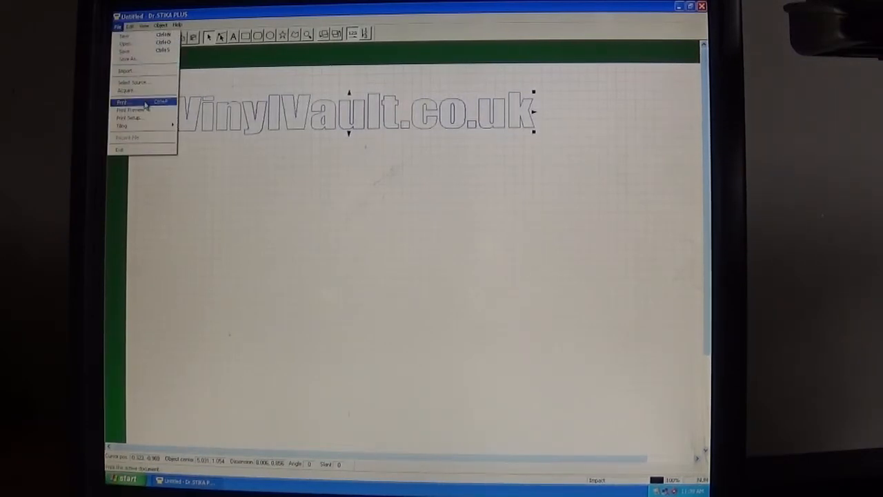
left_click(123, 102)
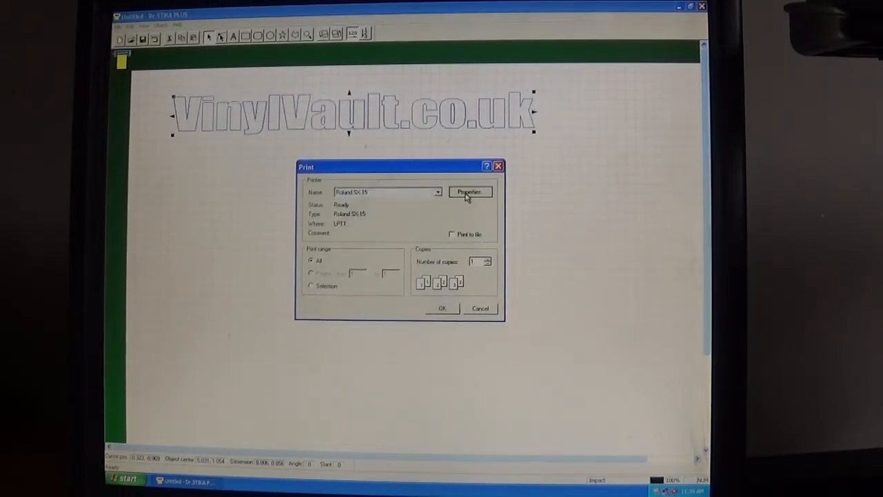
left_click(469, 192)
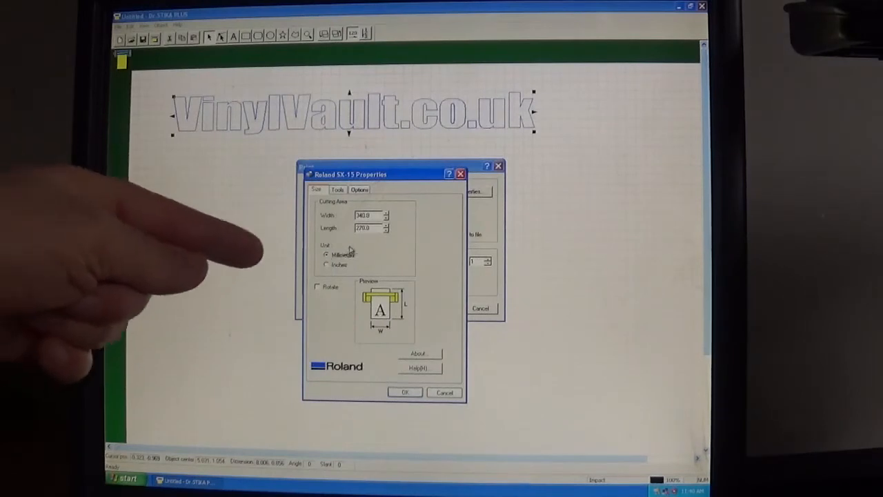
mouse_move(378, 261)
type("300")
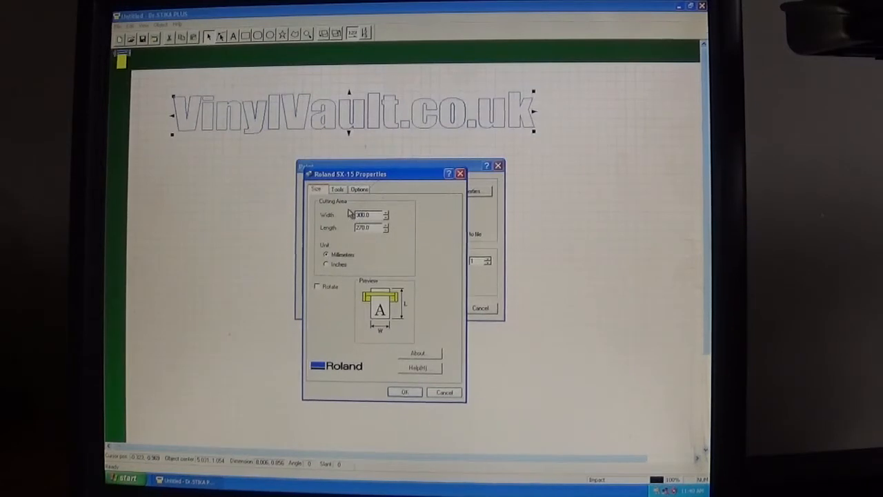
left_click(337, 189)
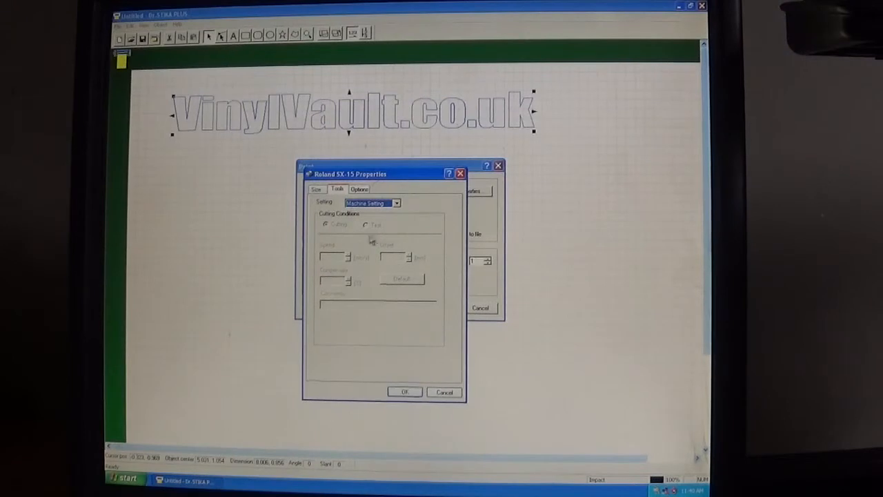
Try an editable cutting preset, then set the Setting dropdown back to Machine Setting.
left_click(394, 203)
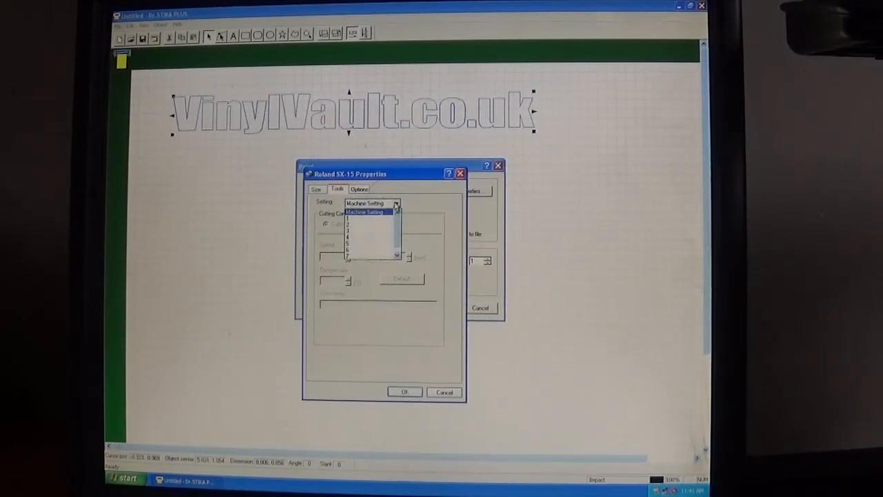
left_click(366, 212)
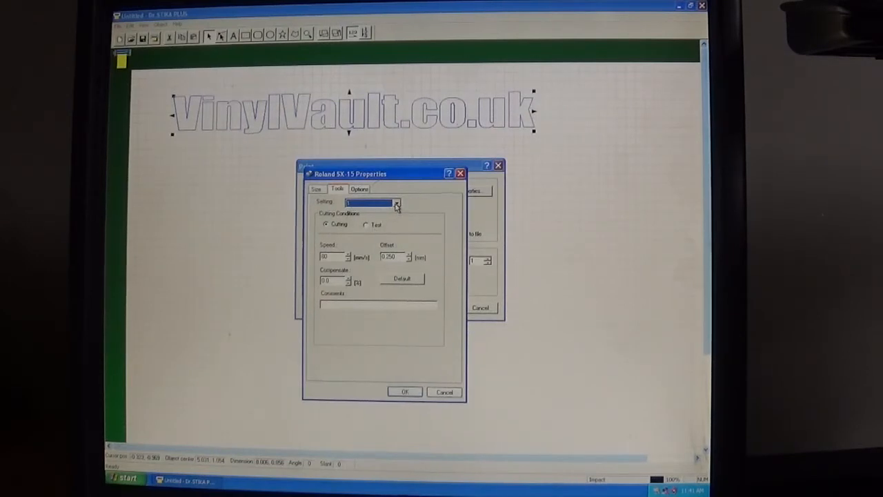
left_click(398, 201)
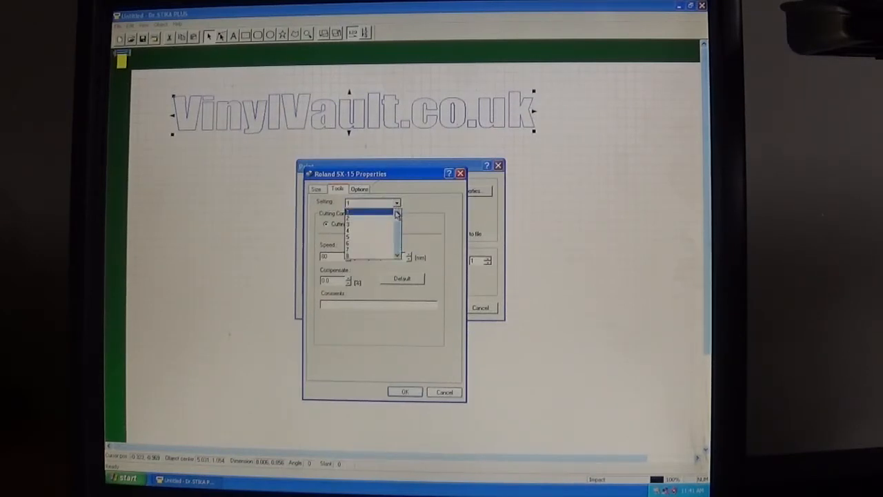
left_click(372, 207)
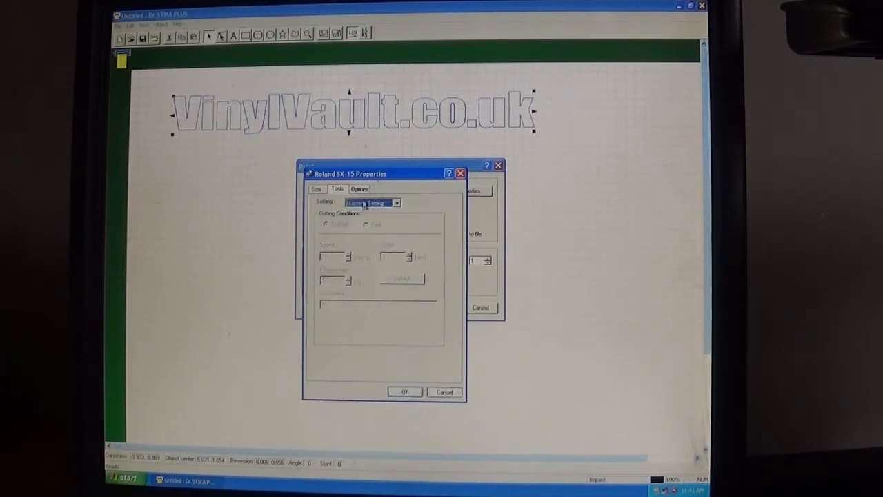
Check the Options and Size tabs, accept the cutter properties and cancel the Print dialog.
left_click(359, 188)
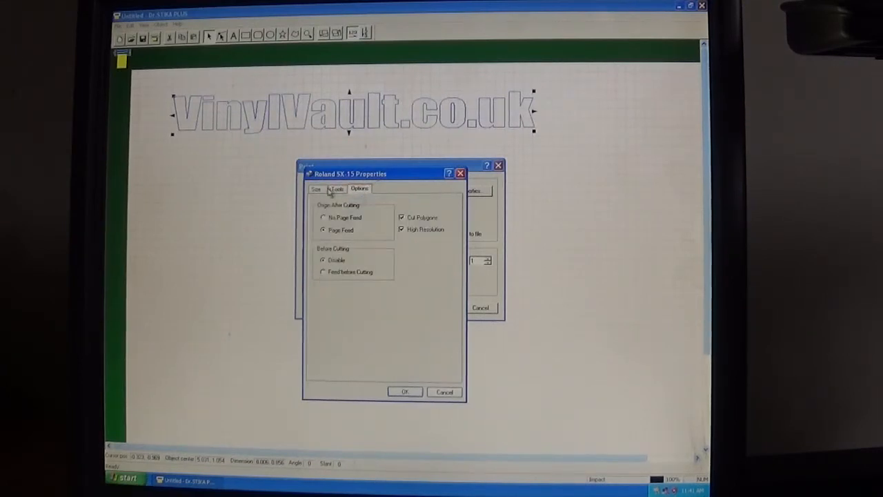
left_click(315, 188)
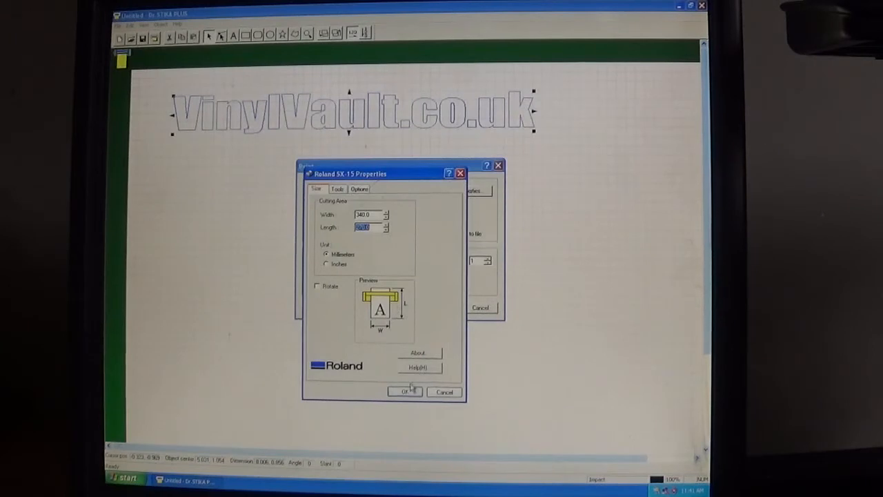
left_click(402, 392)
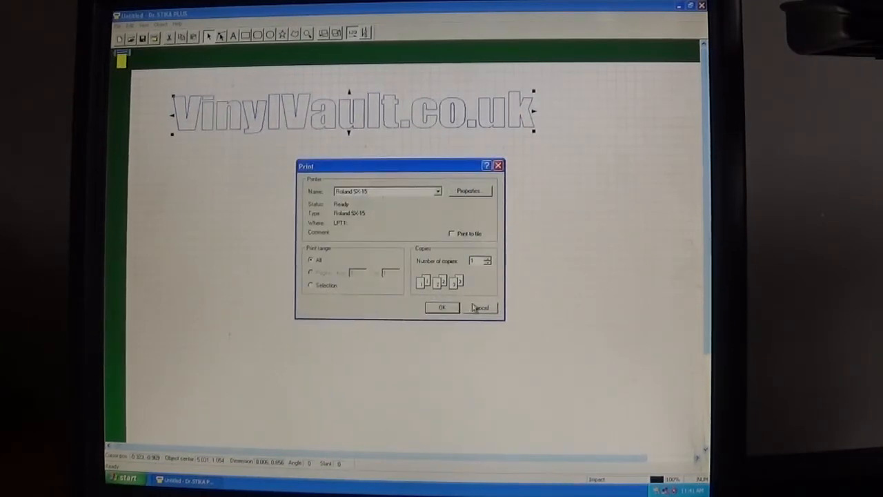
left_click(480, 306)
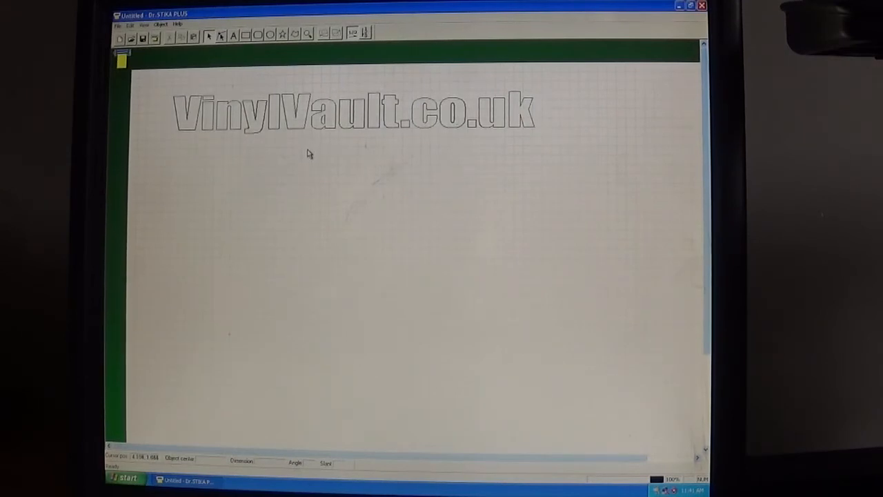
mouse_move(198, 69)
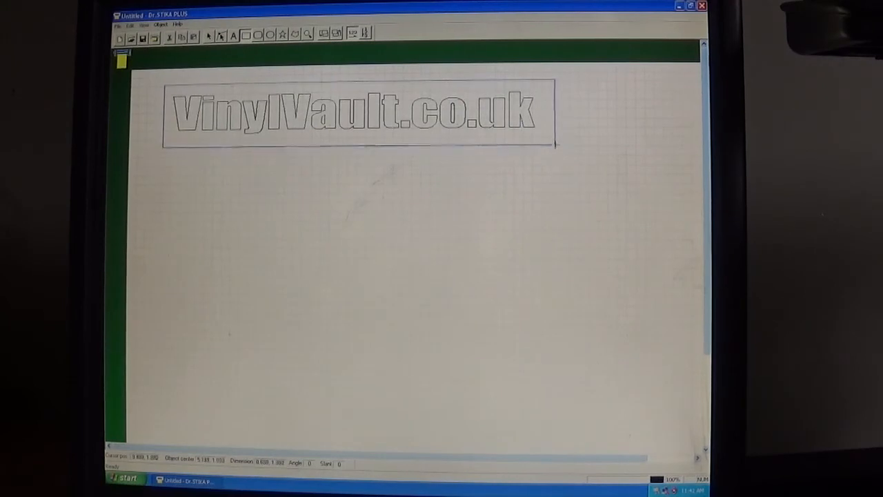
Draw a weeding rectangle enclosing the VinylVault.co.uk lettering.
left_click(347, 110)
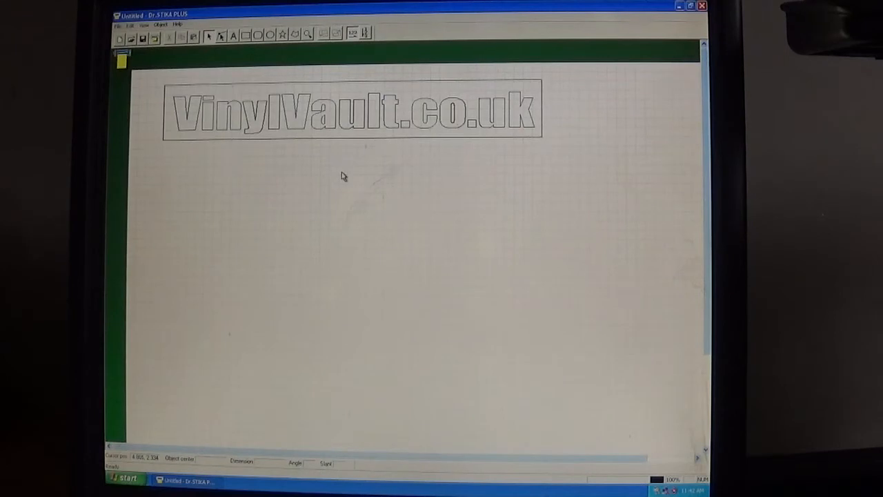
mouse_move(328, 171)
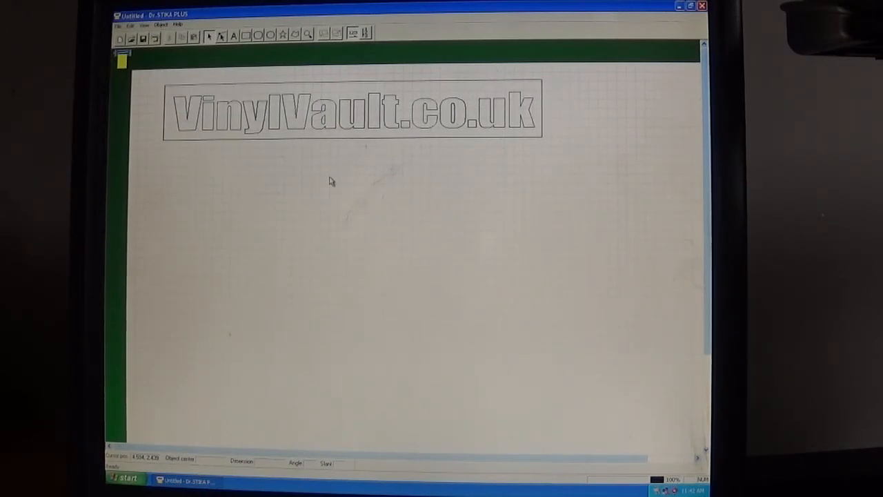
mouse_move(350, 182)
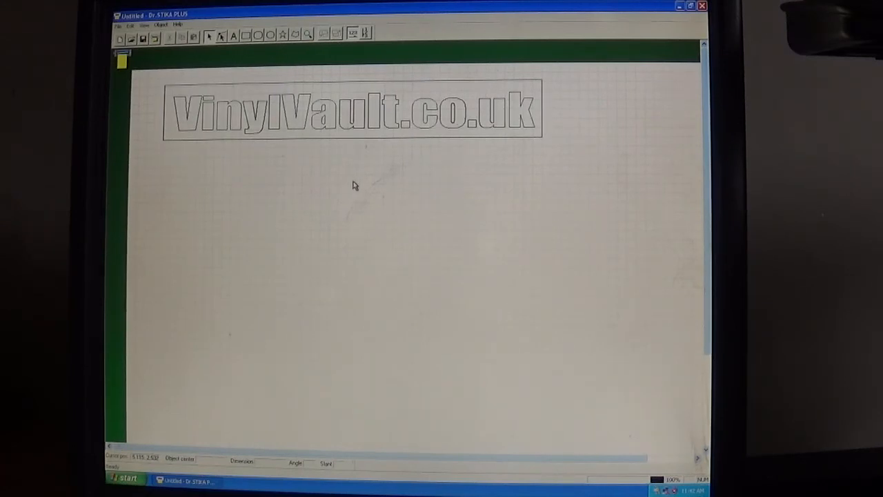
mouse_move(407, 171)
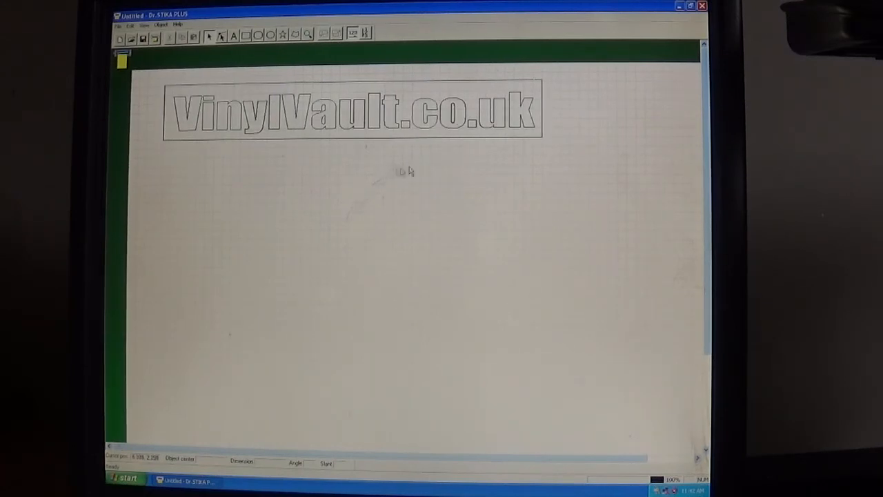
mouse_move(530, 154)
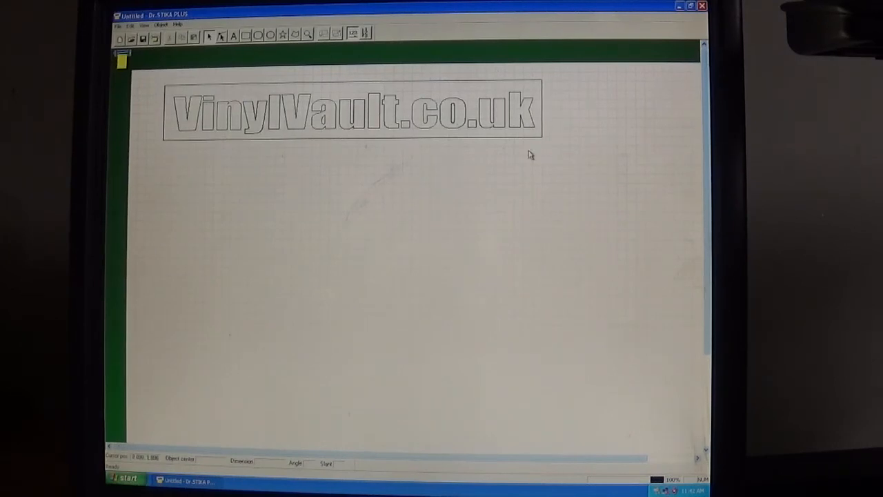
mouse_move(585, 102)
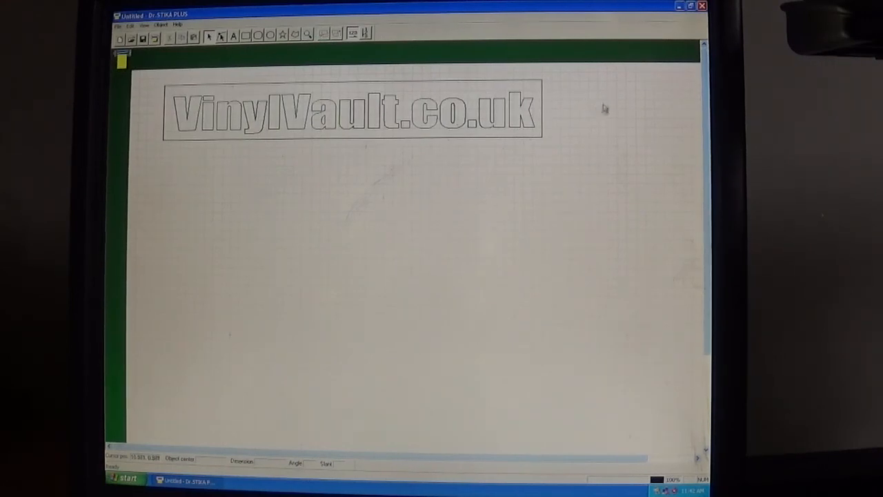
mouse_move(633, 45)
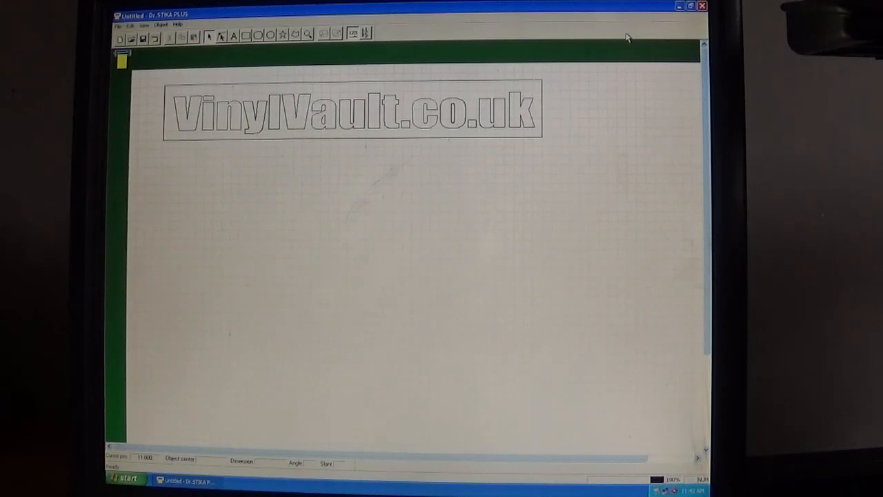
mouse_move(660, 28)
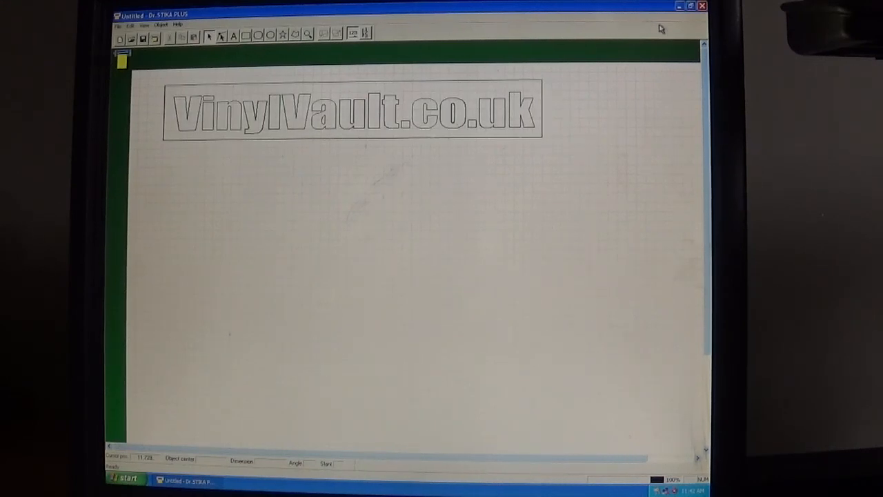